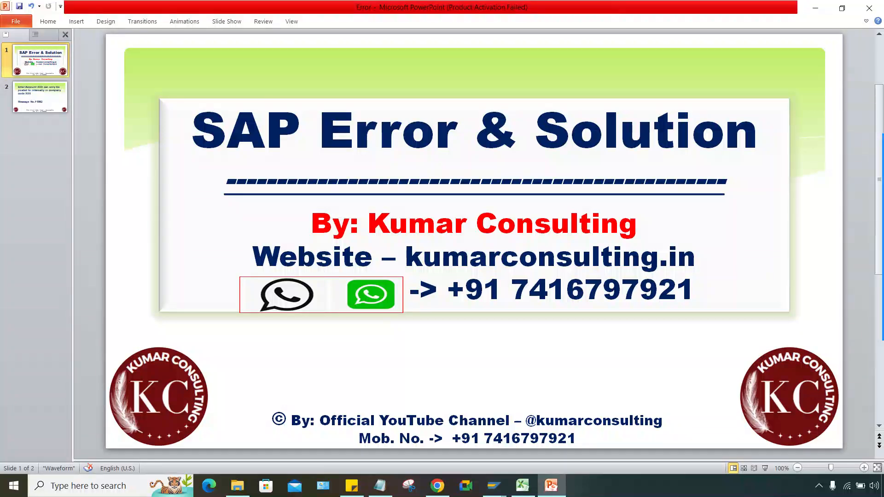
- View the WhatsApp photo of the FB50 'posted internally only' error for company code TOTO
left_click(39, 96)
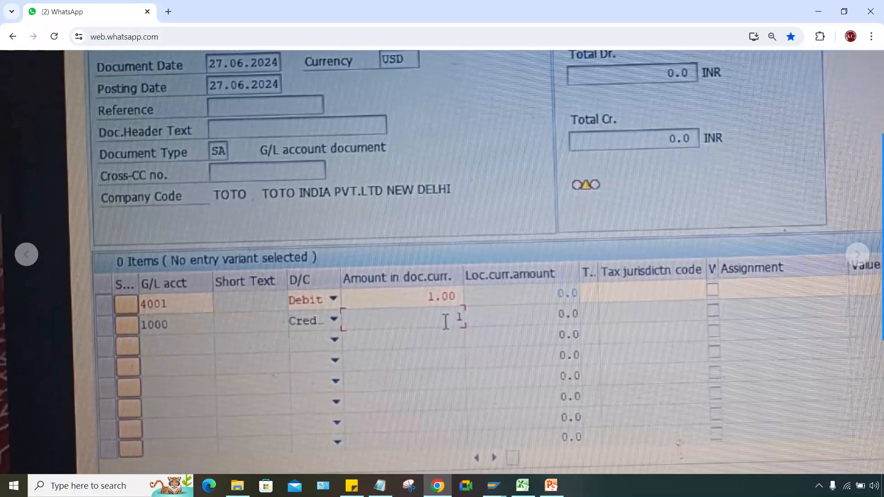
scroll("down", 3)
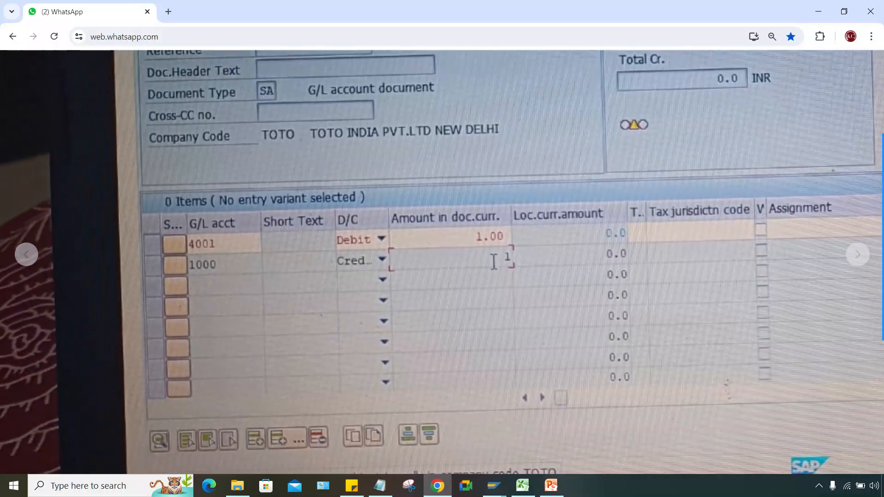
scroll("down", 3)
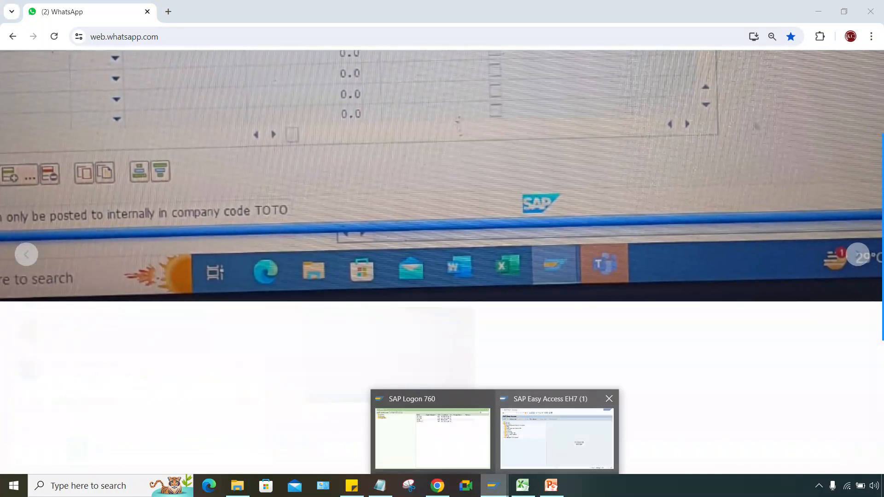
- Start FS00 with navigation-tree display and switch to company code TOTO
left_click(556, 438)
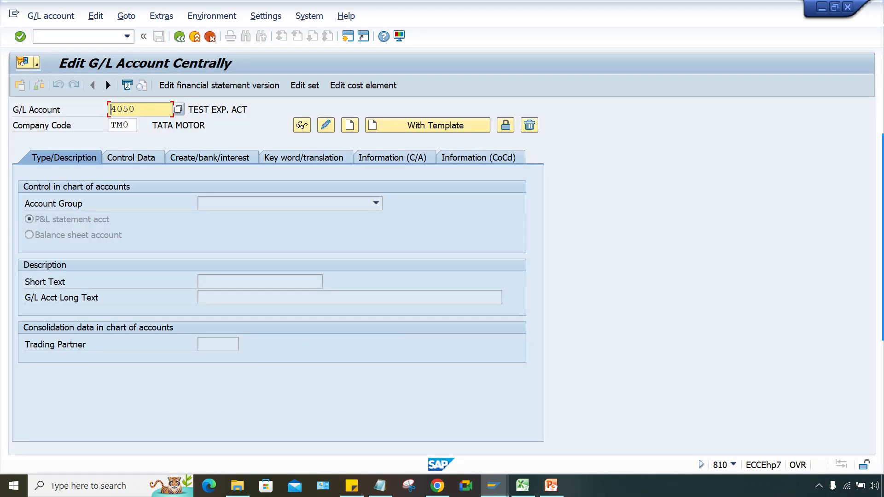
mouse_move(260, 36)
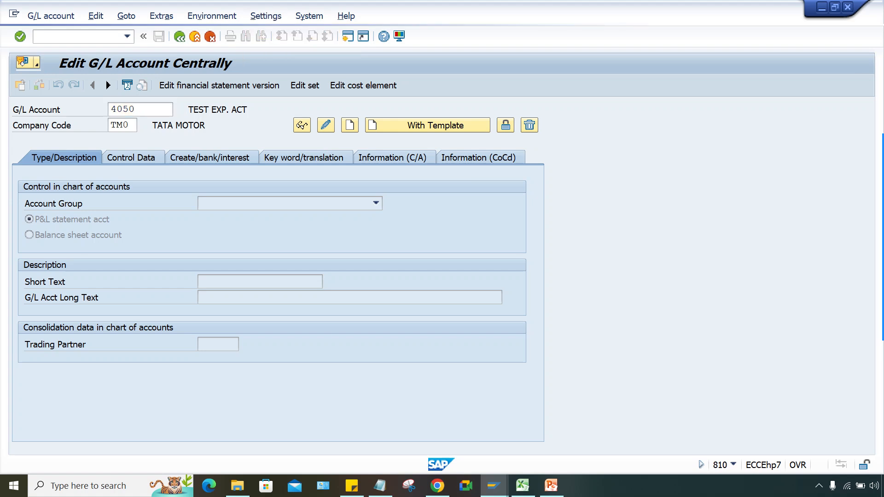
left_click(302, 124)
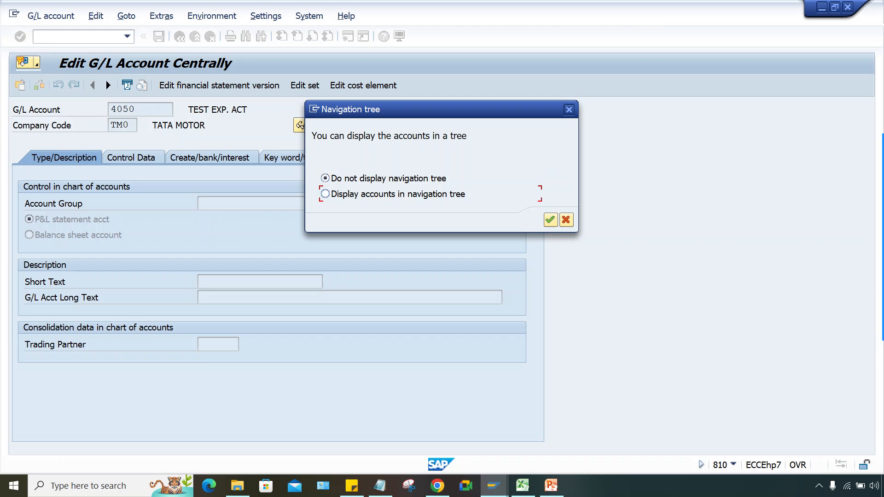
left_click(549, 220)
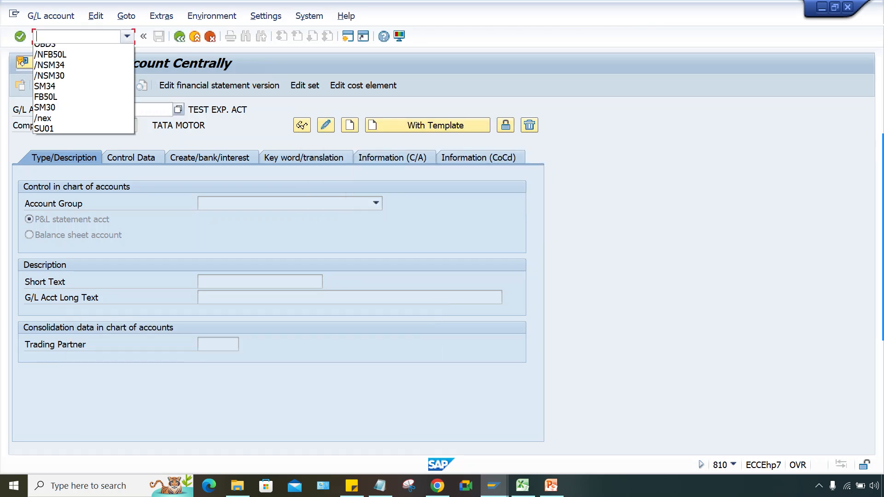
type("fs00")
type("tM0")
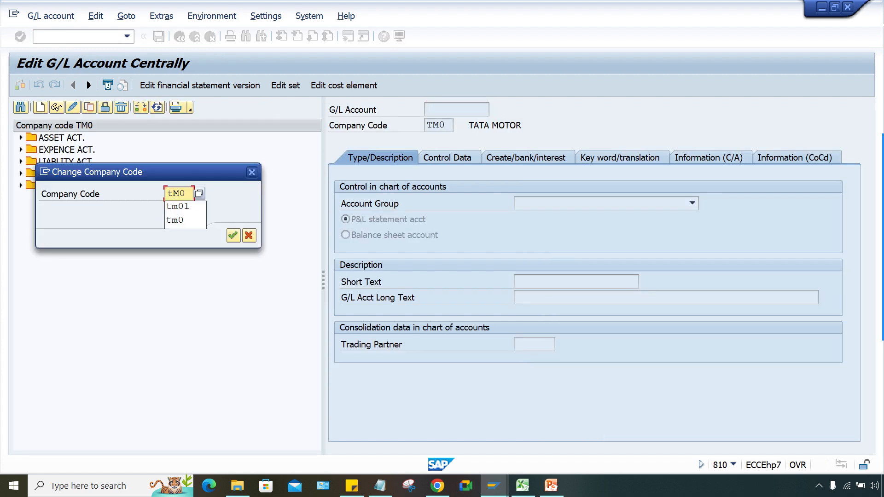
type("toto")
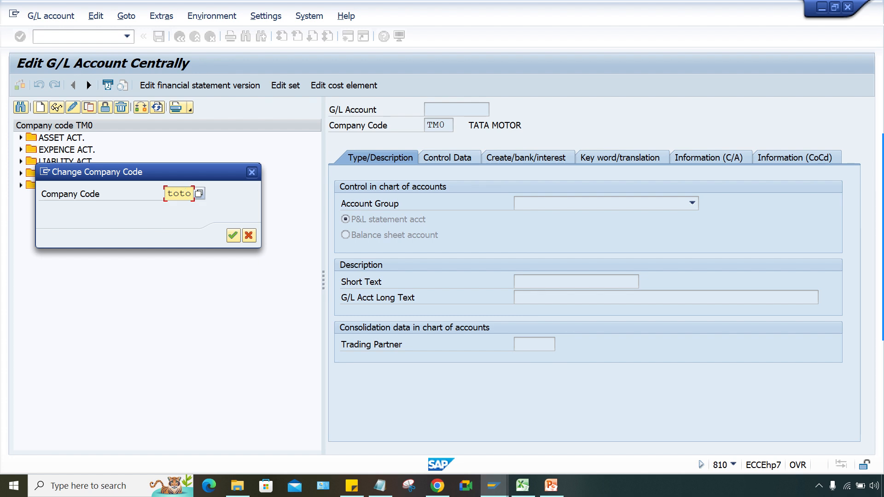
left_click(233, 234)
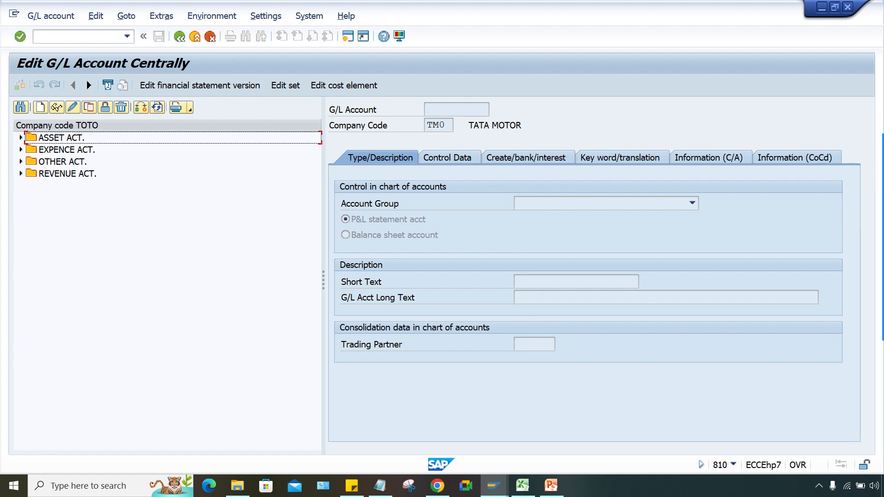
- Save account 4001 Audit Fee Act. with 'Post automatically only' unticked, acknowledging the warnings
left_click(21, 149)
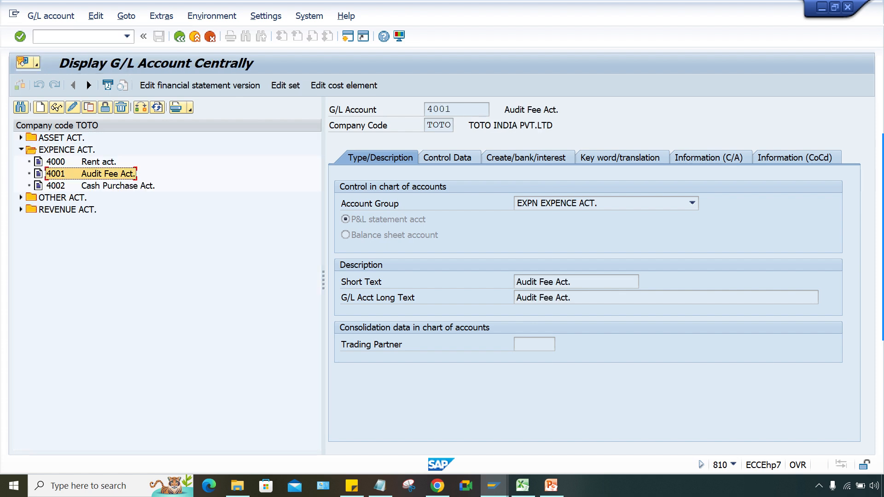
left_click(526, 157)
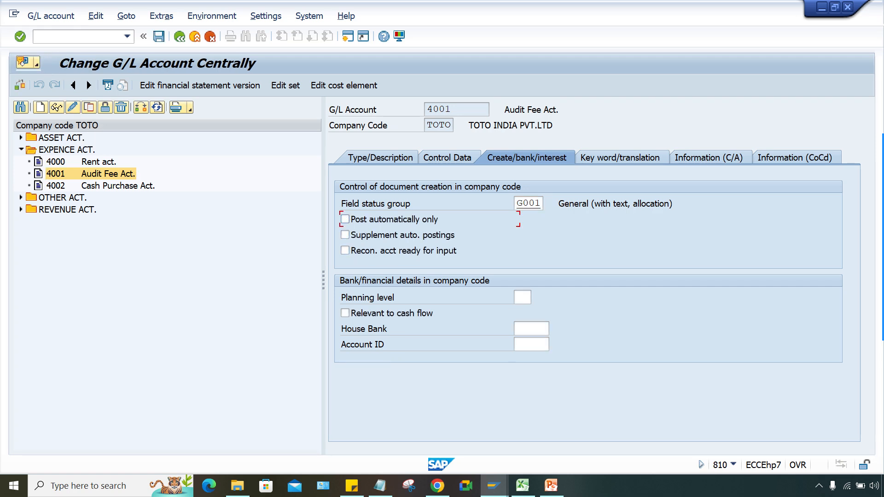
mouse_move(68, 107)
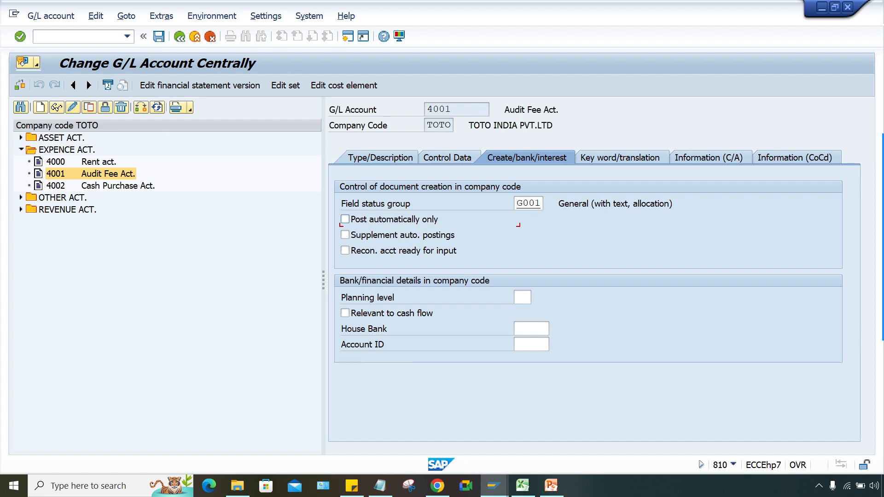
left_click(159, 36)
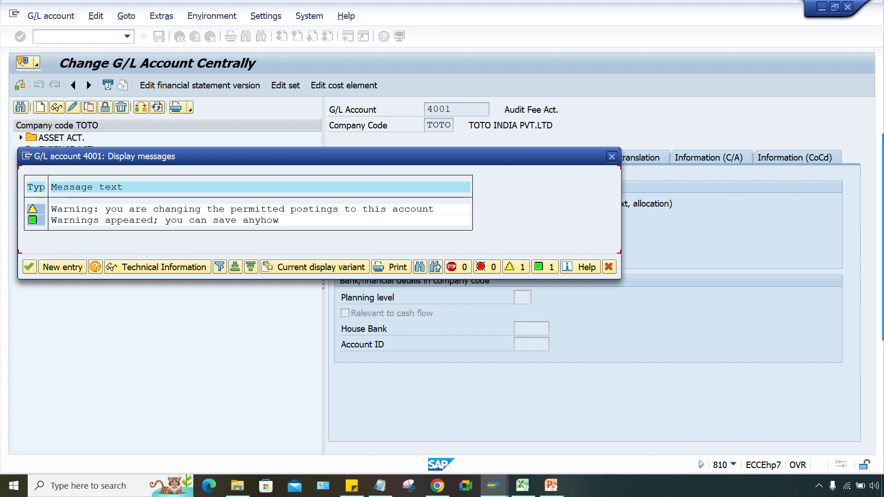
left_click(29, 267)
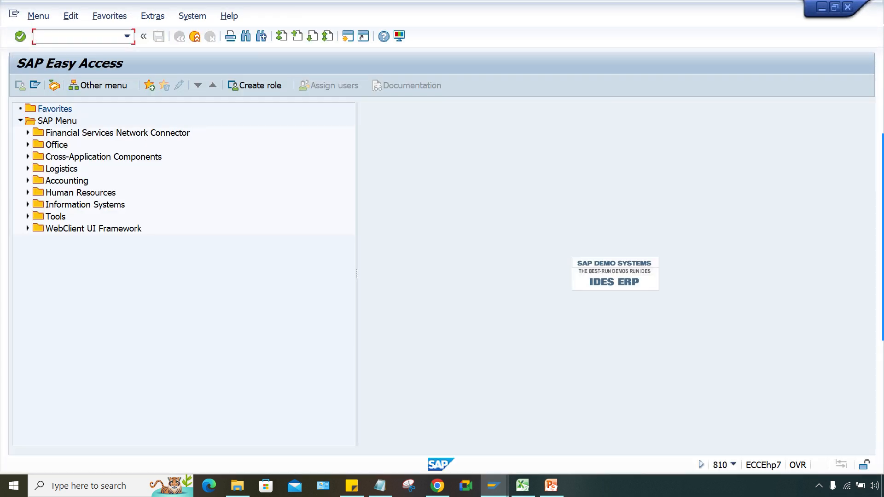
- Start an FB50 G/L document for company code TOTO
type("fb5")
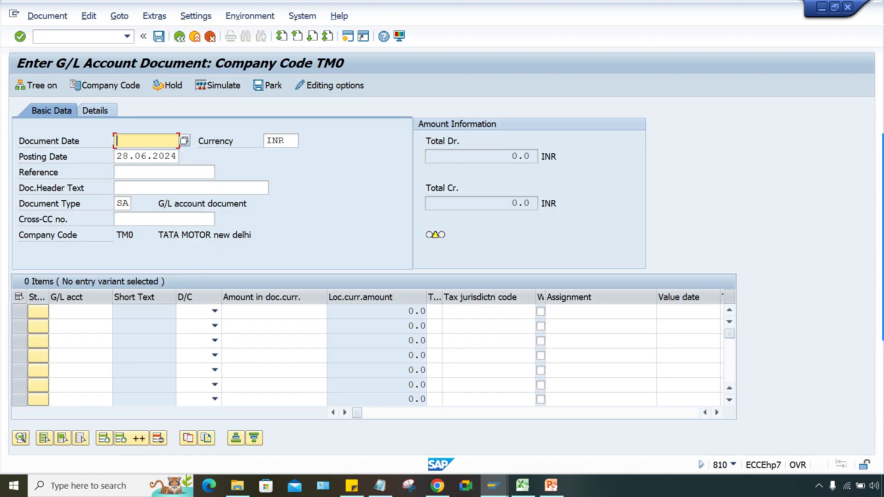
left_click(105, 85)
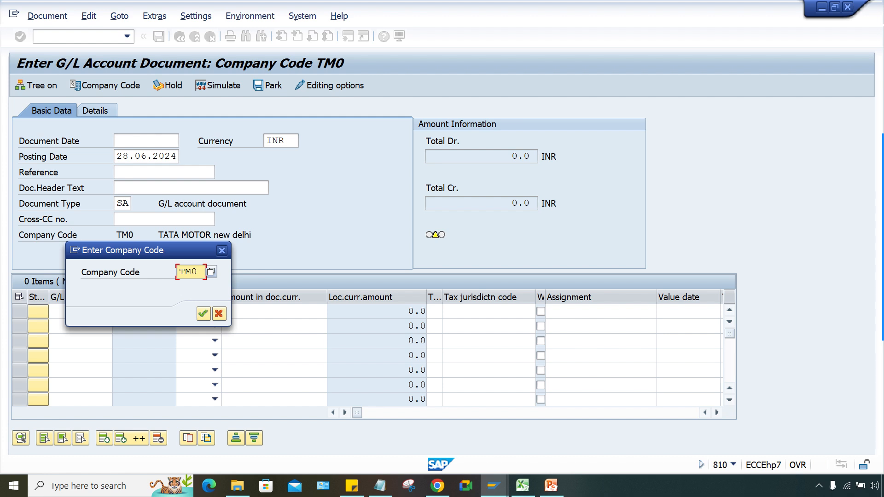
left_click(211, 272)
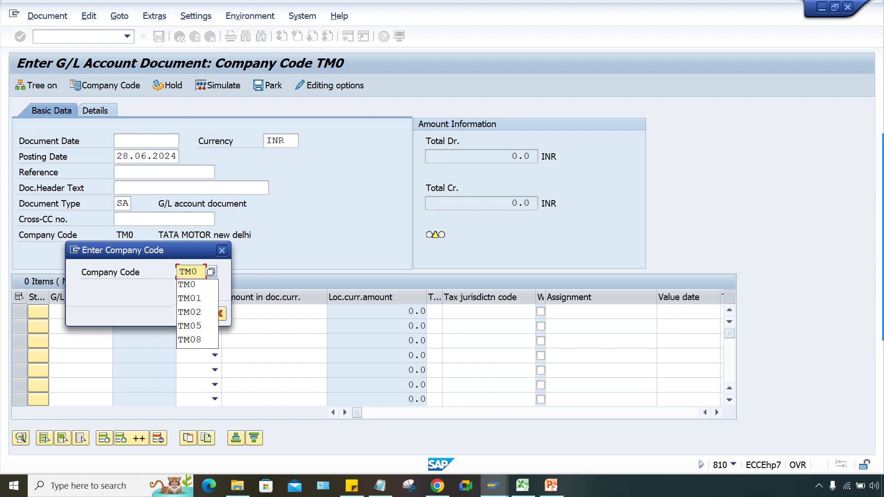
type("TOTO")
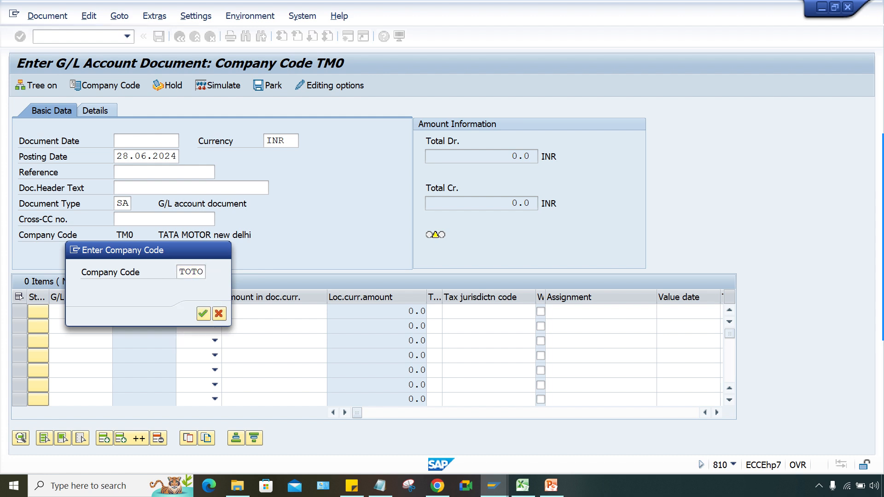
left_click(210, 313)
type("28.06.202")
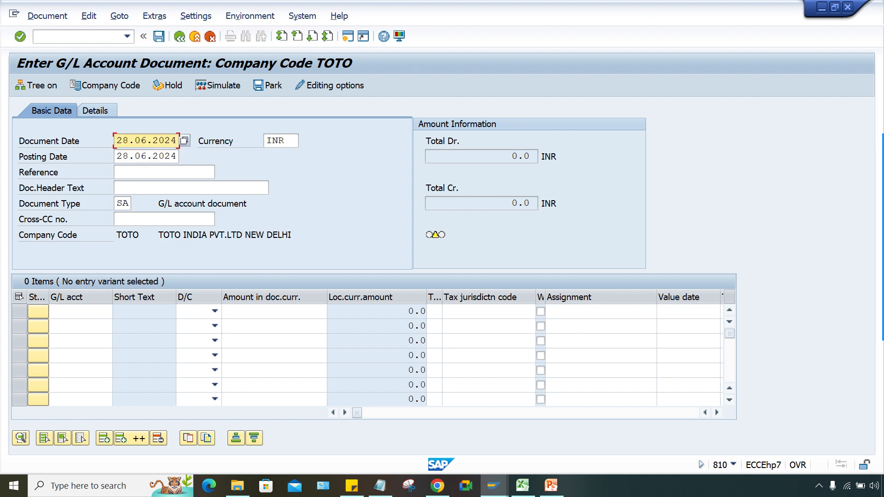
- Enter debit 4001 and credit 1000 for 1000 INR and hit the internal-posting error on account 1000
type("4001")
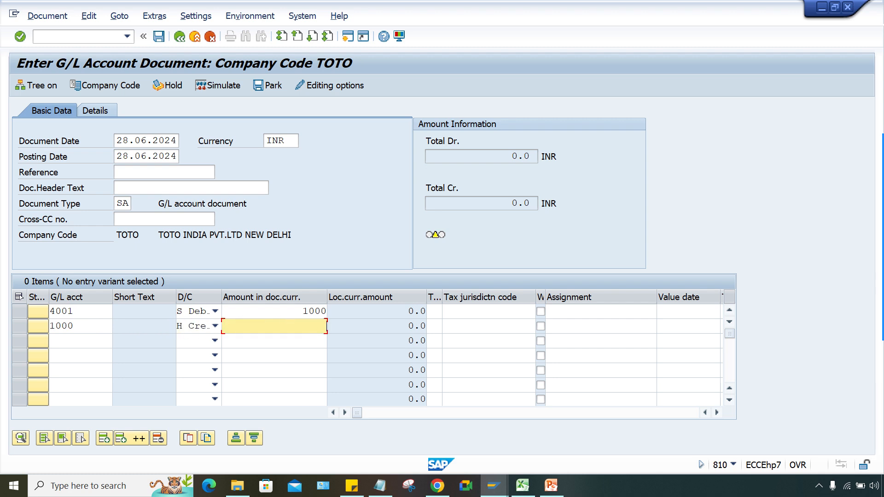
type("1000")
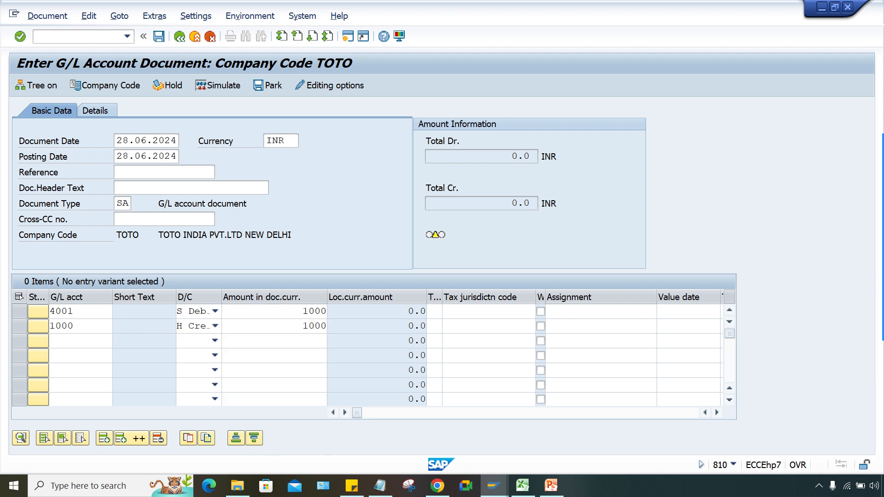
left_click(273, 326)
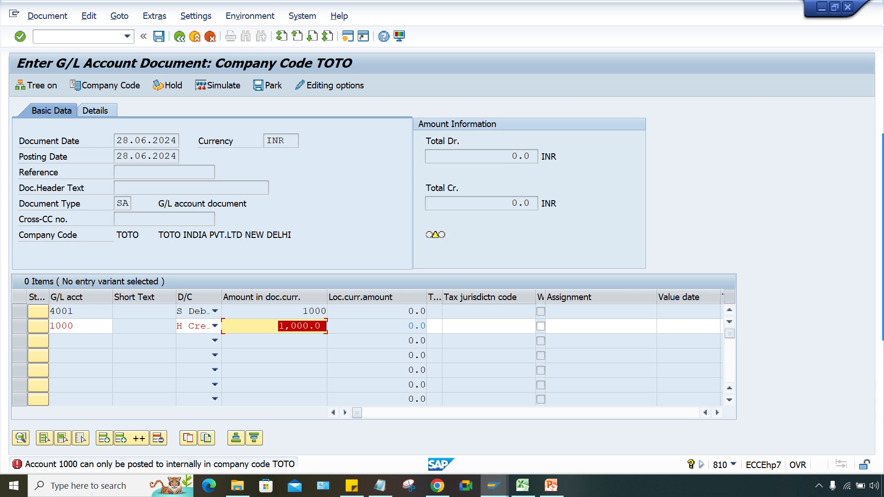
left_click(79, 326)
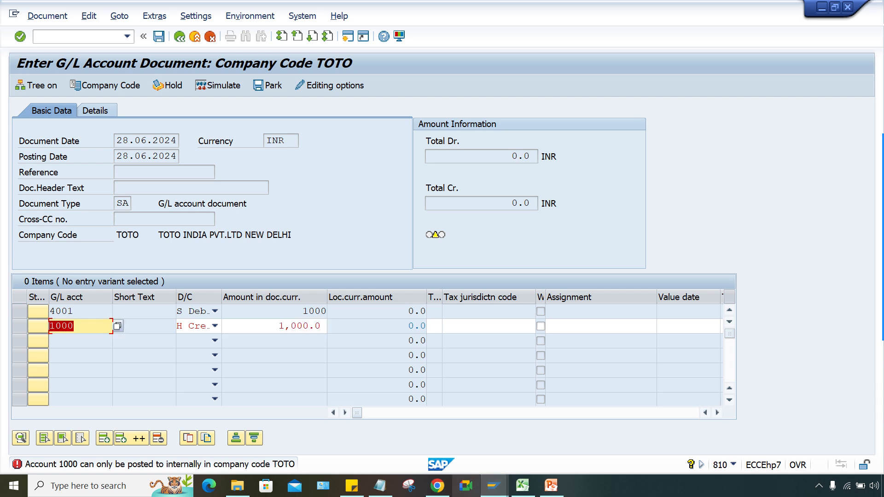
mouse_move(492, 485)
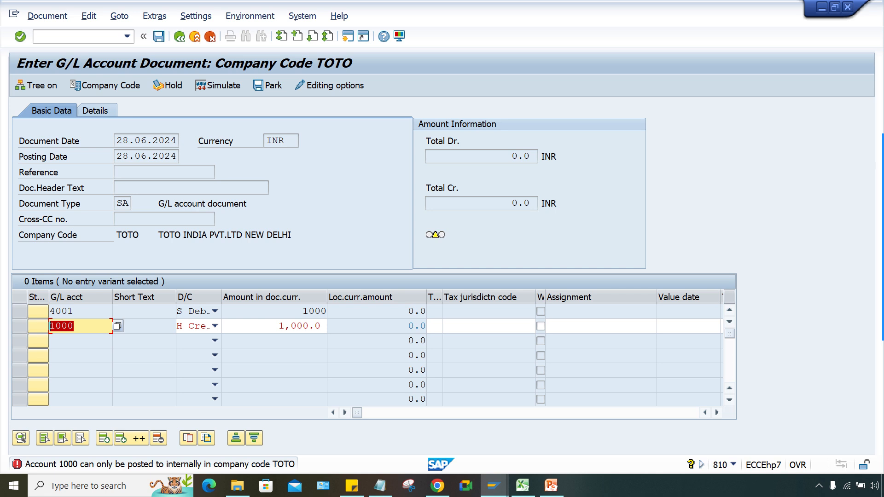
mouse_move(492, 485)
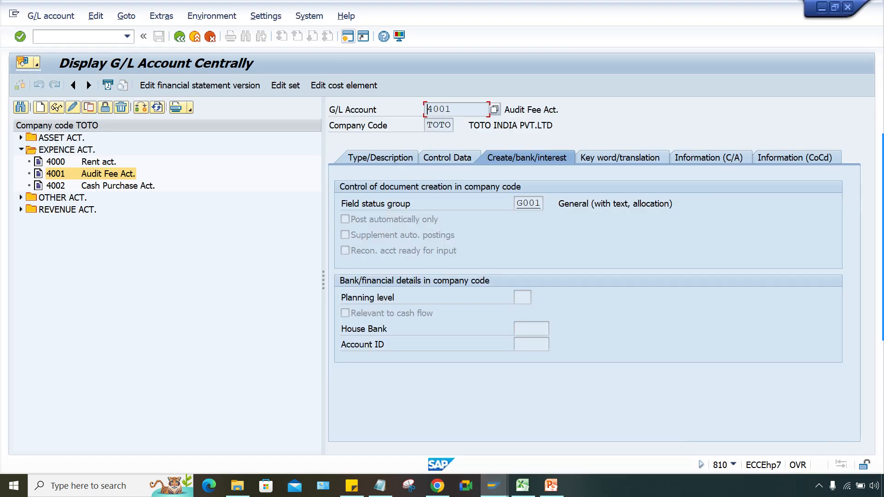
- Review account 1000 SBI BANK ACT. in Change mode and save, confirming 'No changes were carried out'
left_click(21, 137)
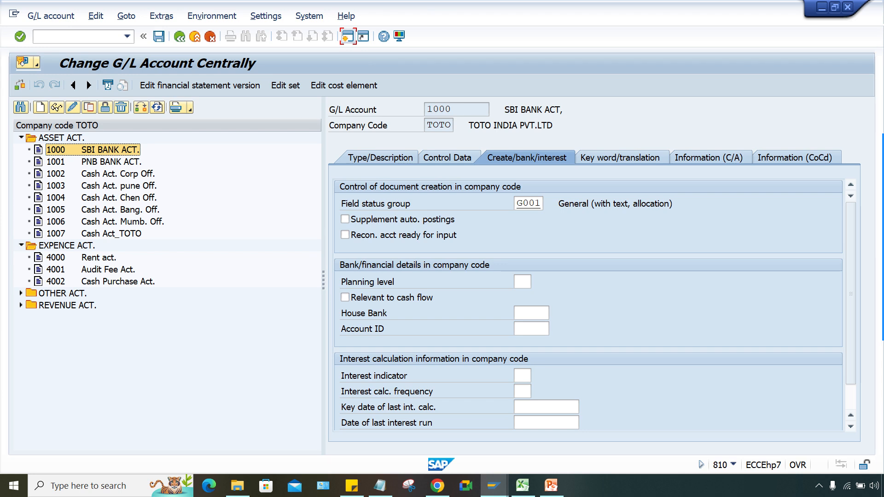
left_click(159, 36)
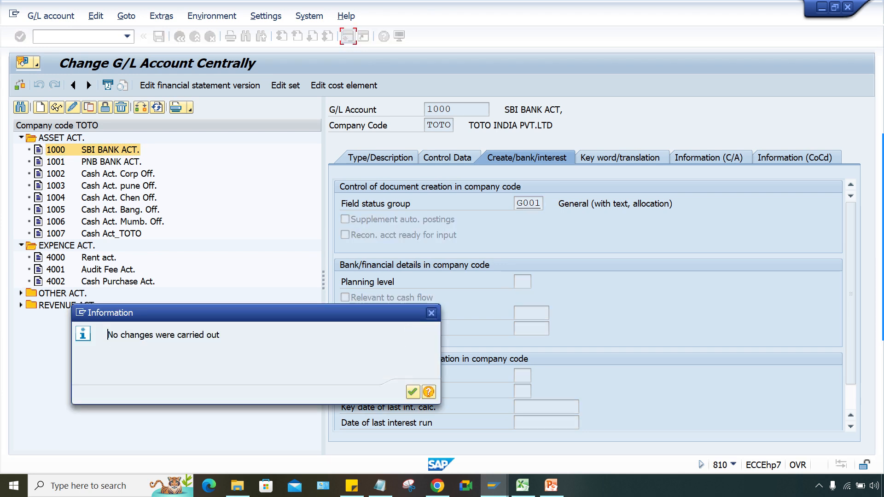
left_click(412, 393)
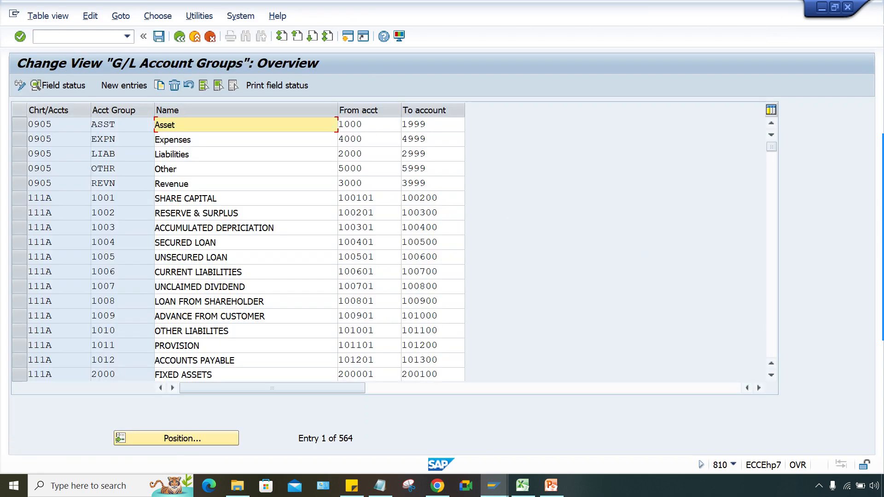
- In OBD4 position on chart of accounts TOTO and open field status of account group ASST
left_click(123, 84)
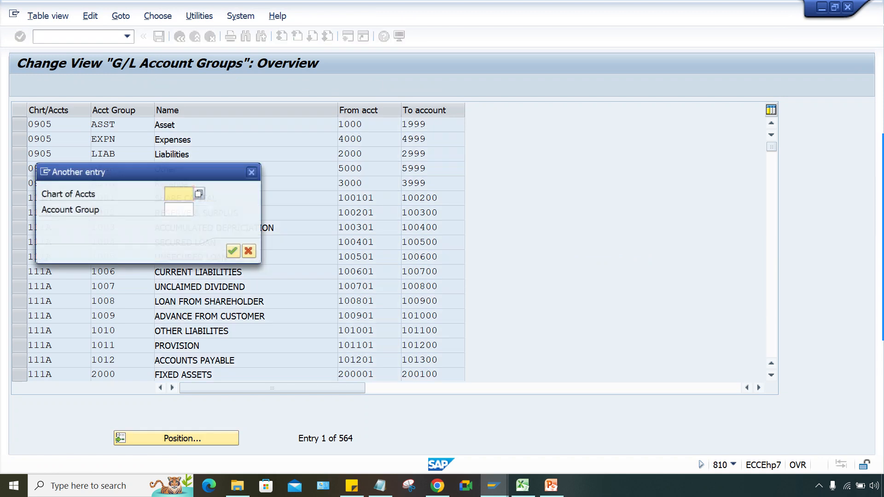
type("TO")
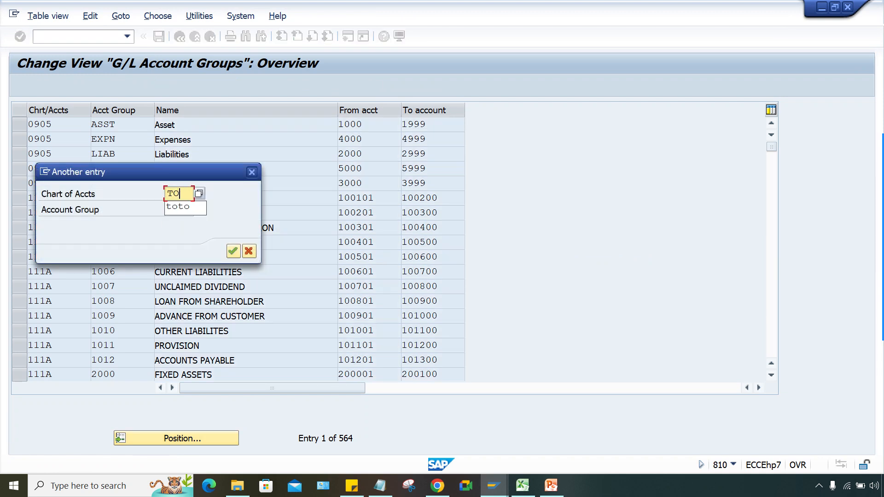
left_click(233, 250)
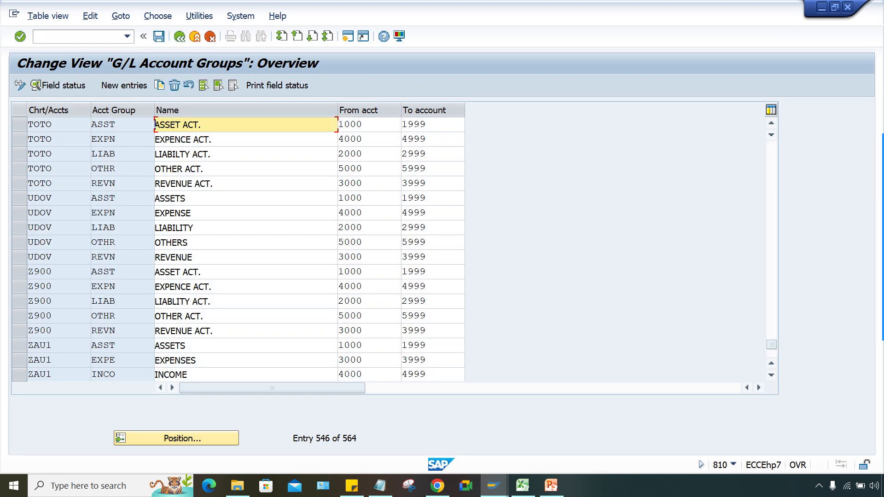
left_click(62, 84)
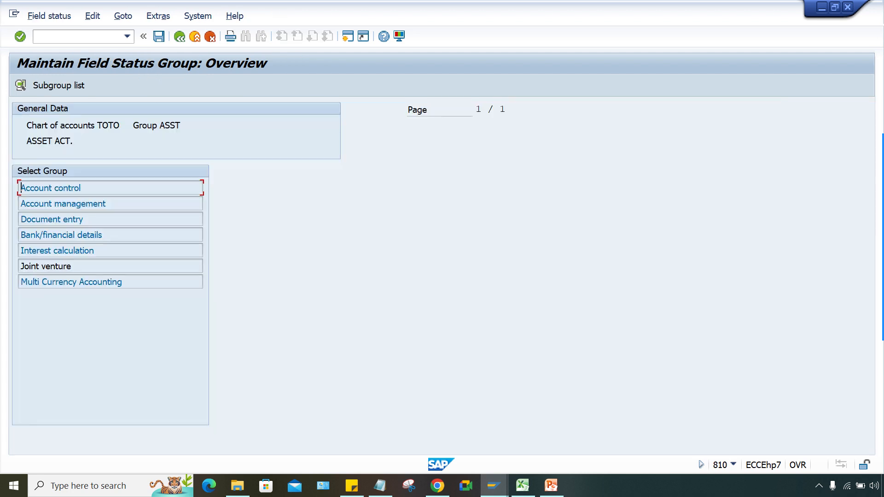
- Maintain the ASST field status groups and handle the customizing request prompt
left_click(81, 188)
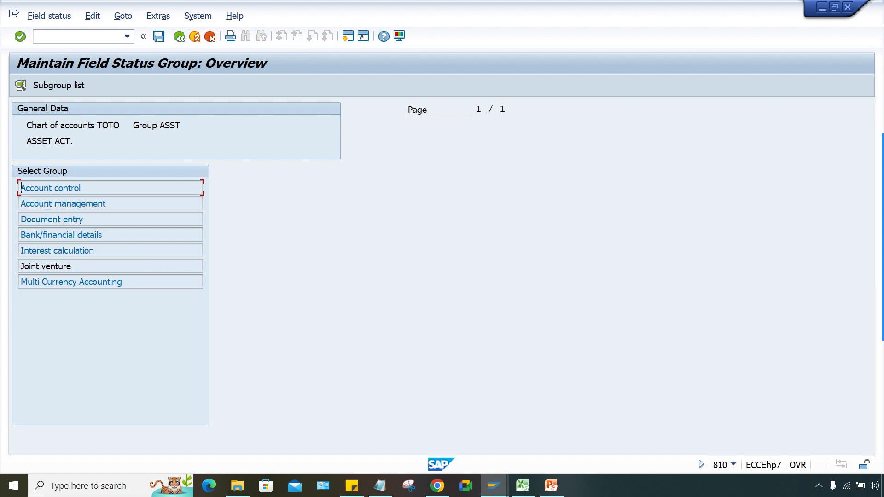
double_click(63, 203)
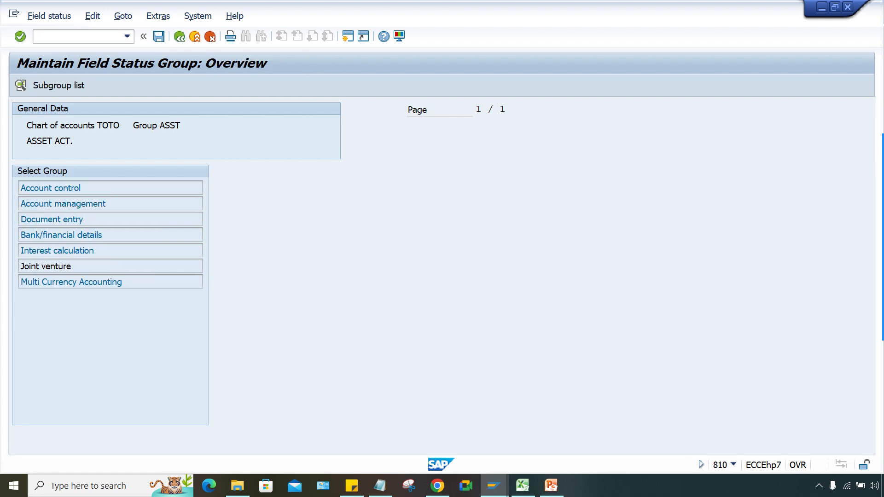
double_click(51, 219)
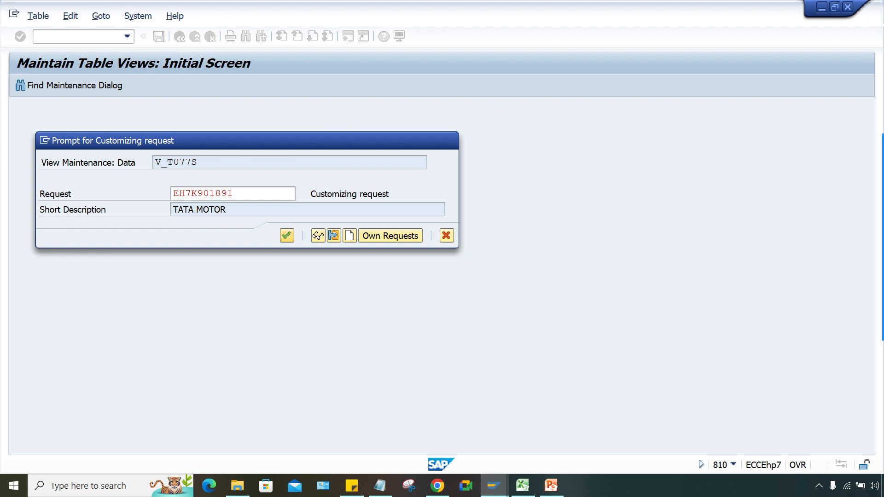
left_click(286, 235)
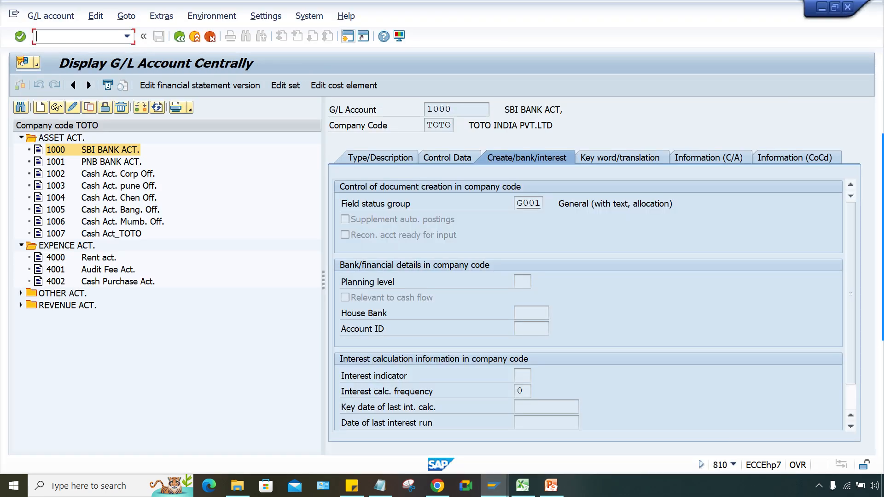
- In FS00 untick 'Post automatically only' for account 1000 in TOTO and save
type("/N")
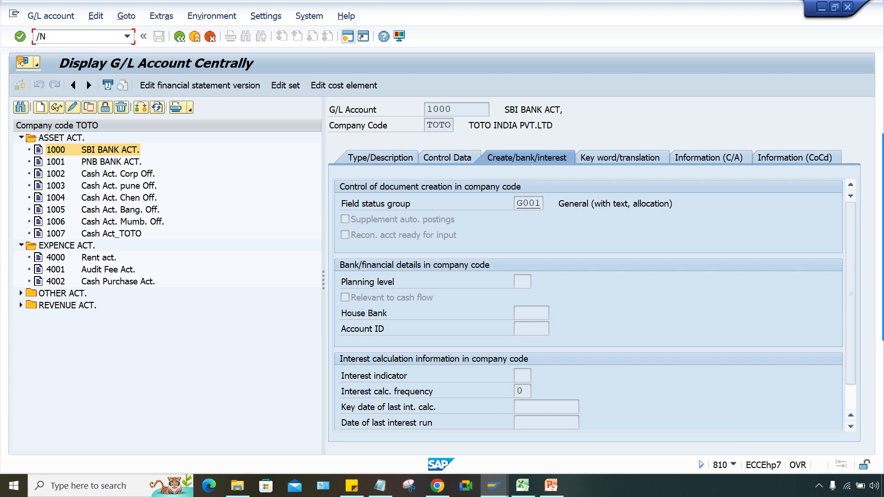
left_click(22, 137)
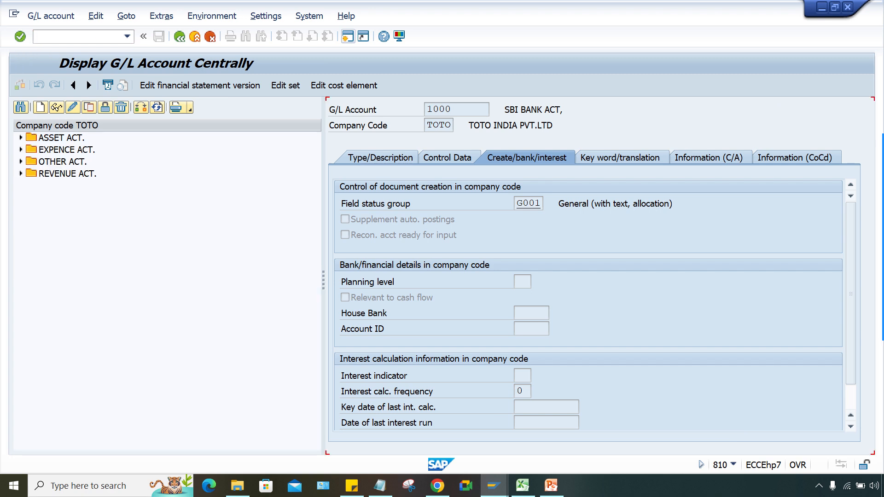
left_click(21, 137)
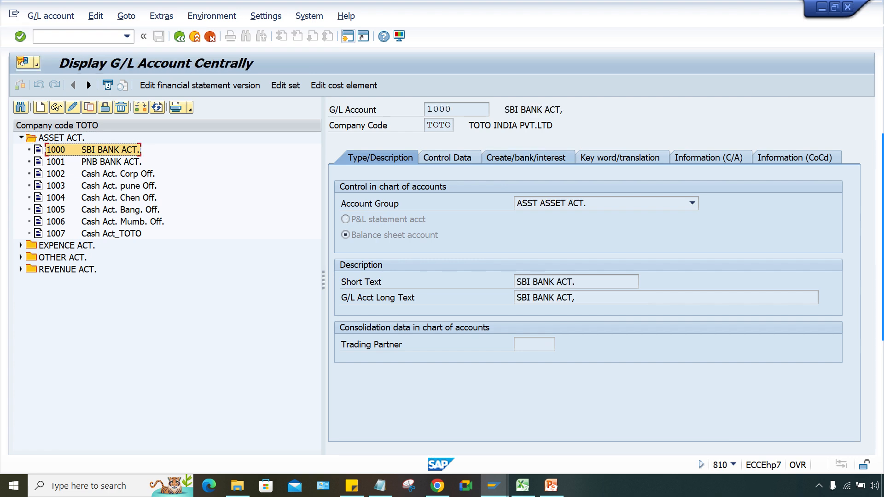
left_click(527, 157)
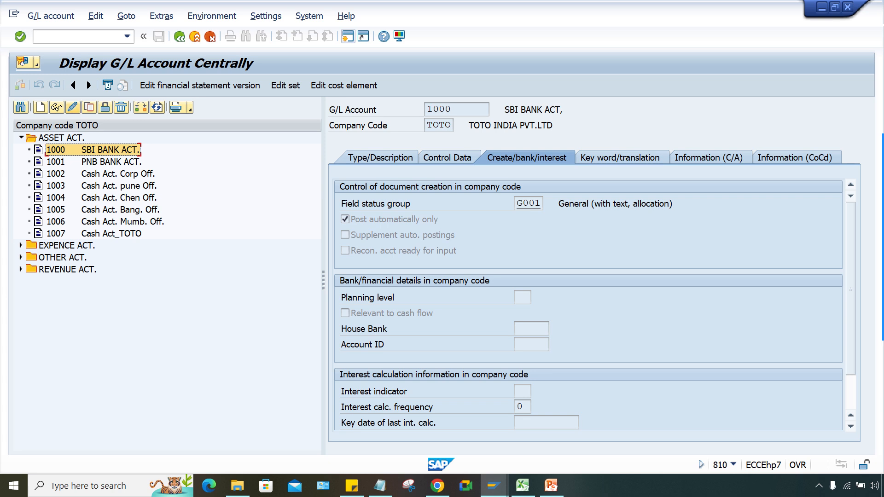
left_click(72, 106)
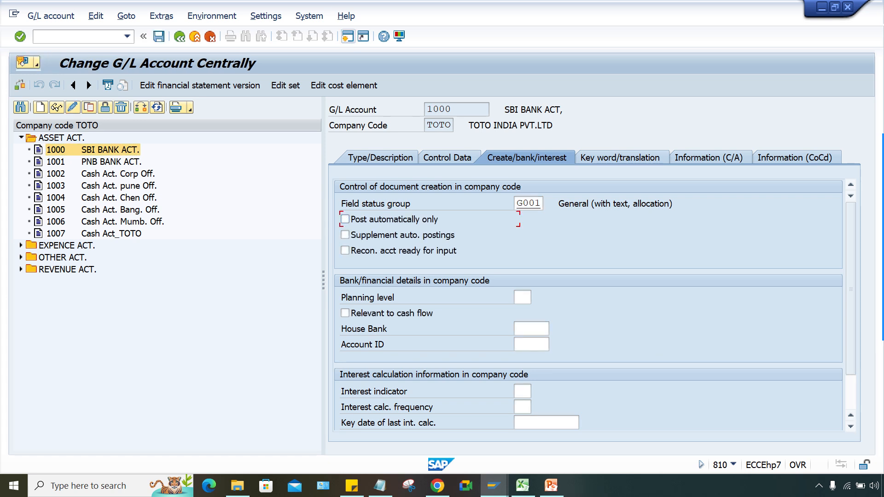
left_click(158, 35)
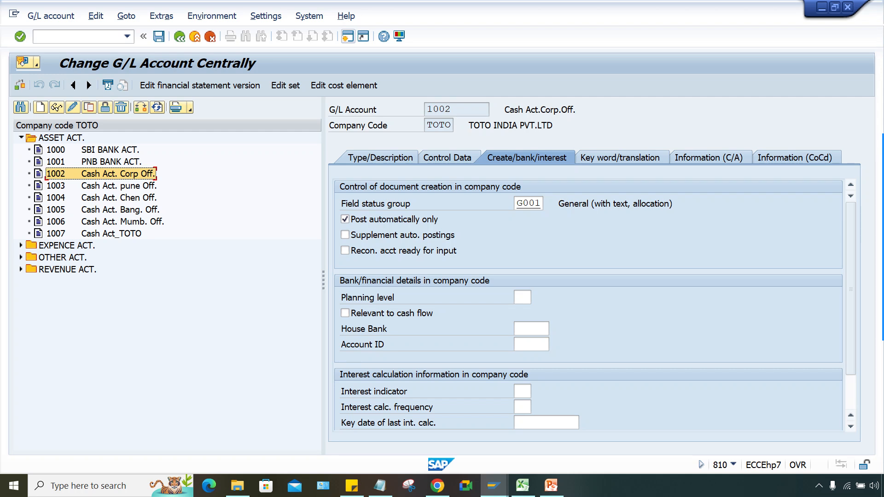
- Check account 4001's posting settings show it unticked and save with no changes
left_click(21, 244)
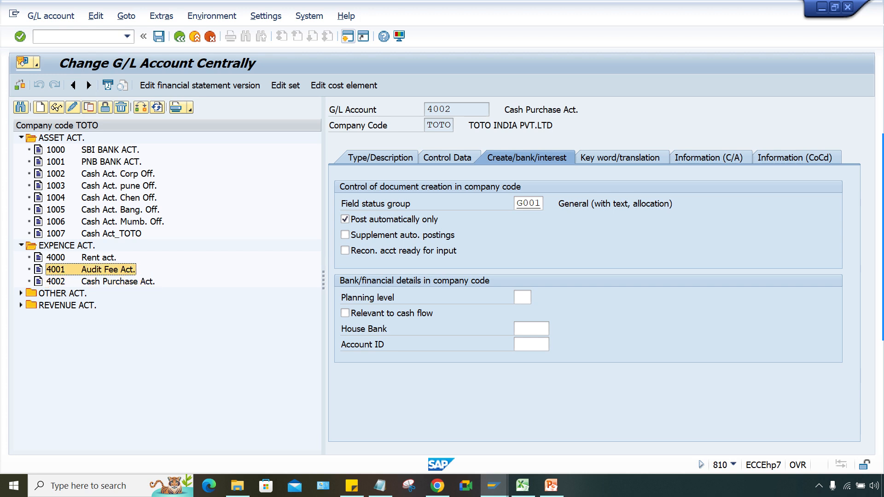
left_click(91, 269)
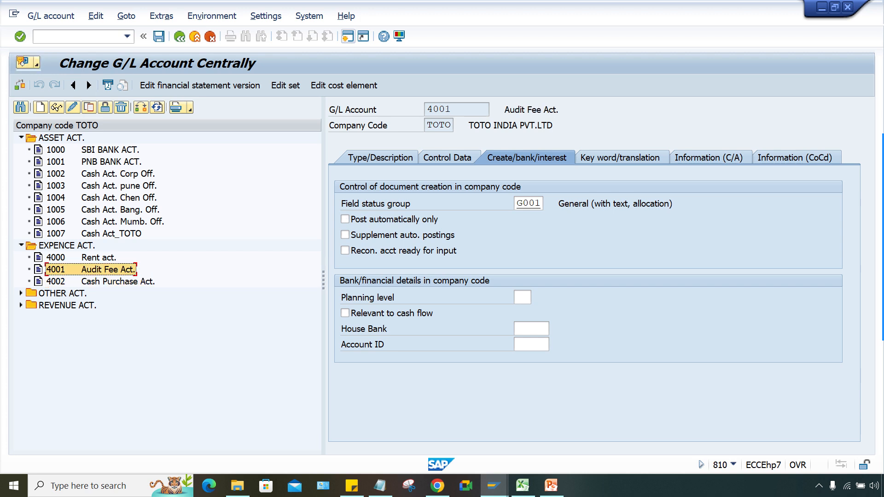
left_click(158, 36)
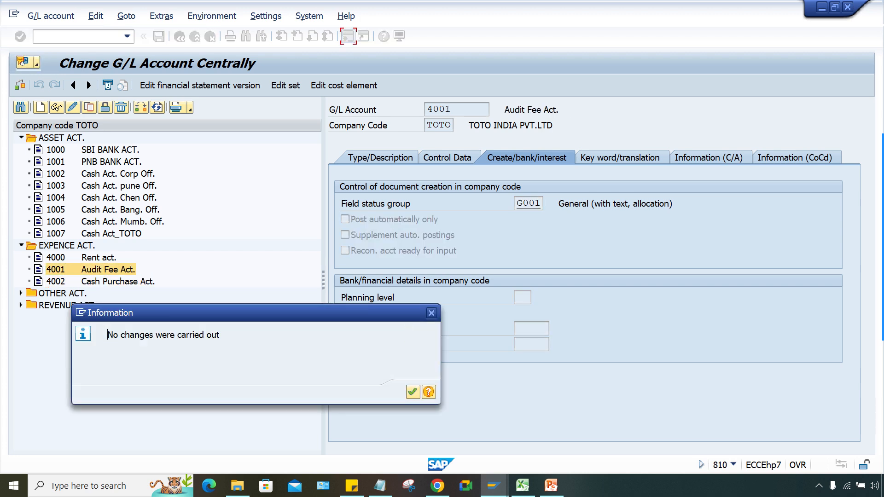
left_click(412, 393)
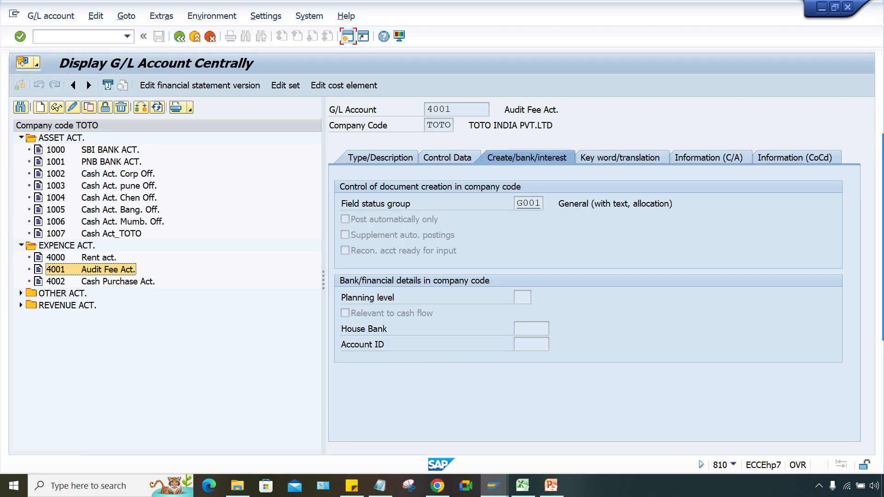